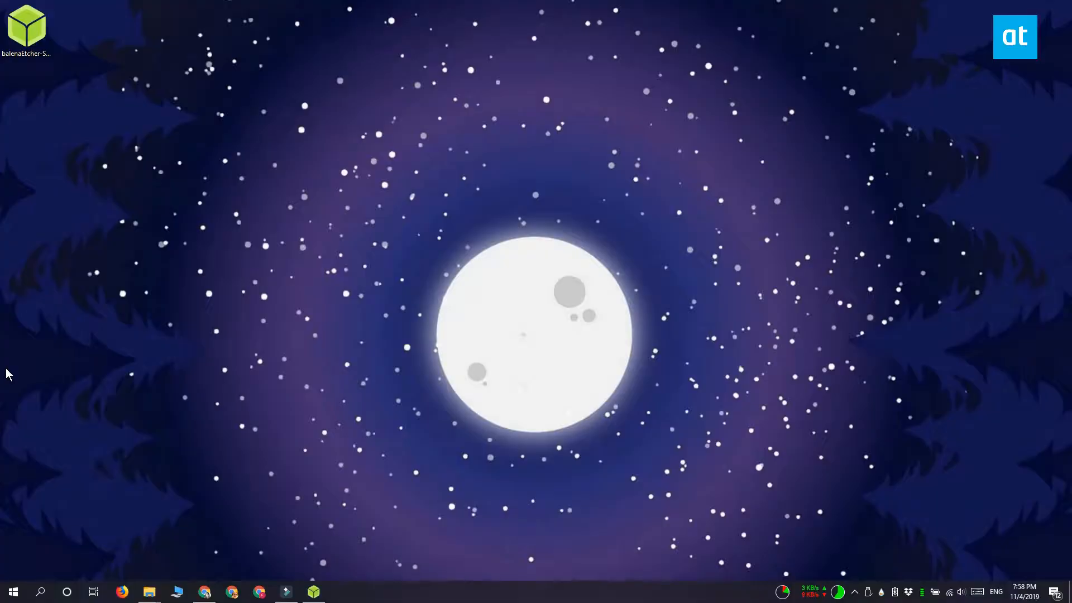
Bring up This PC in File Explorer after the micro SD card is inserted.
{"action": "left_click", "coordinate": [148, 591]}
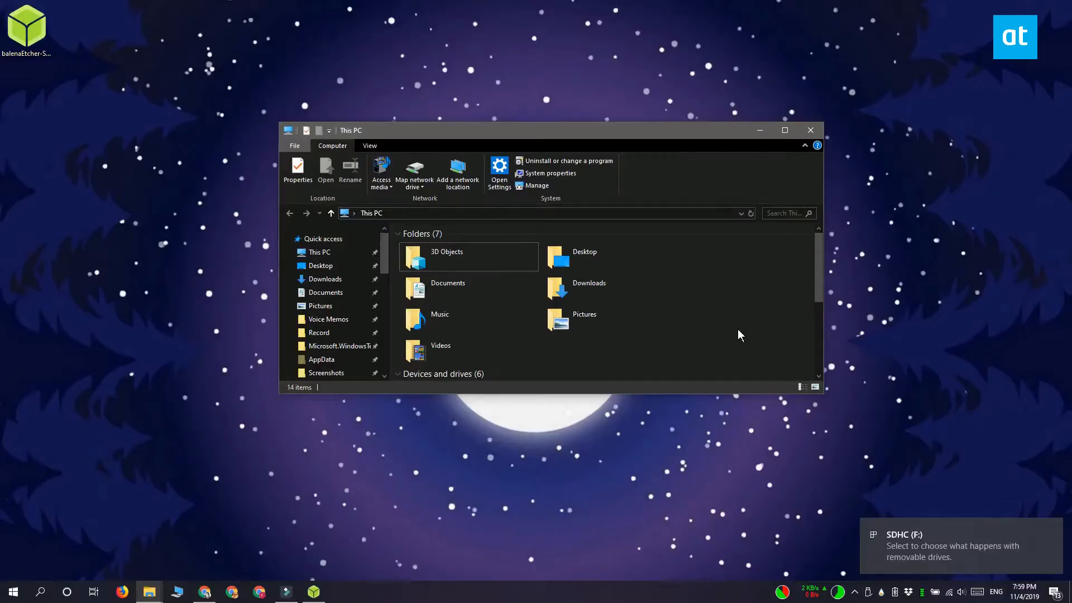
Scroll to Devices and drives so SDHC (F:) with 14.4 GB free is listed.
{"action": "scroll", "scroll_direction": "down", "scroll_amount": 3}
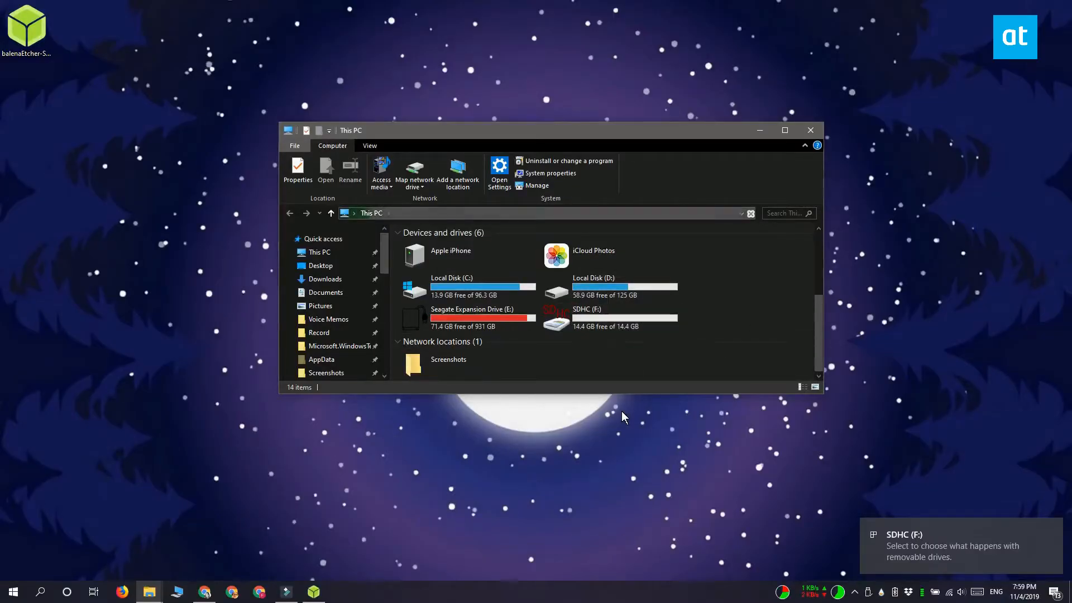